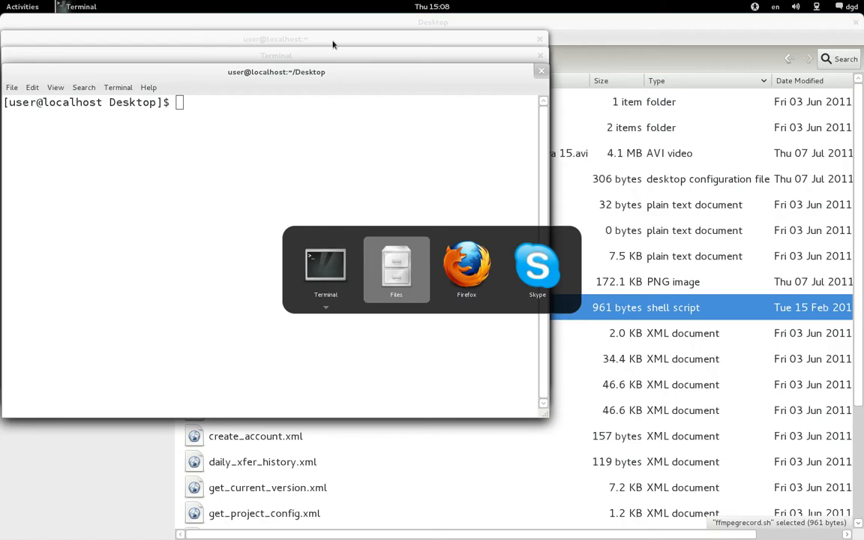
# - Bring the Terminal window forward to check the installed Wine version, 1.3.21
pyautogui.click(466, 267)
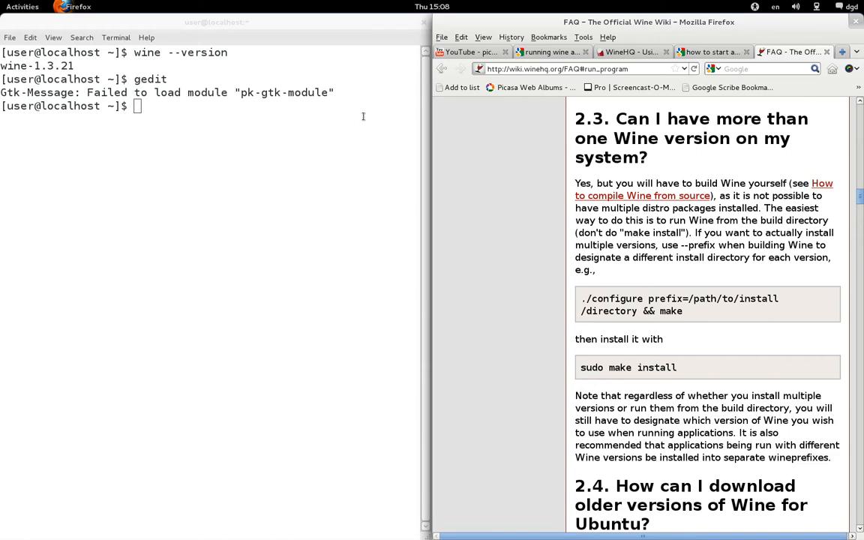
# - Scroll the Wine FAQ down to the section on running an installed application from its folder
pyautogui.scroll(-3)
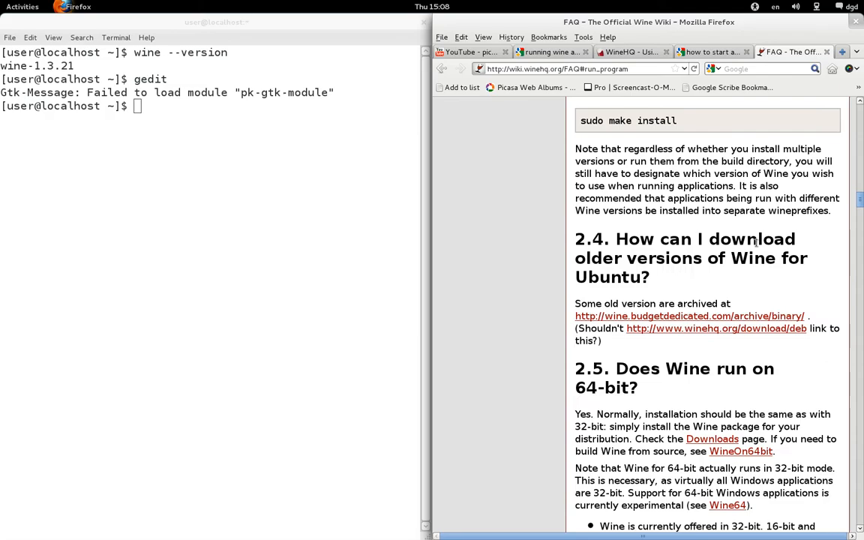
pyautogui.scroll(-3)
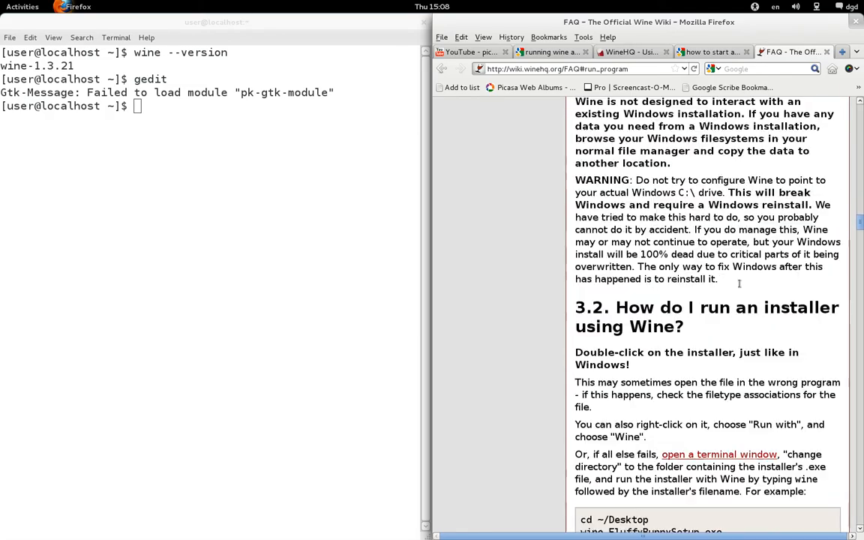
pyautogui.scroll(-3)
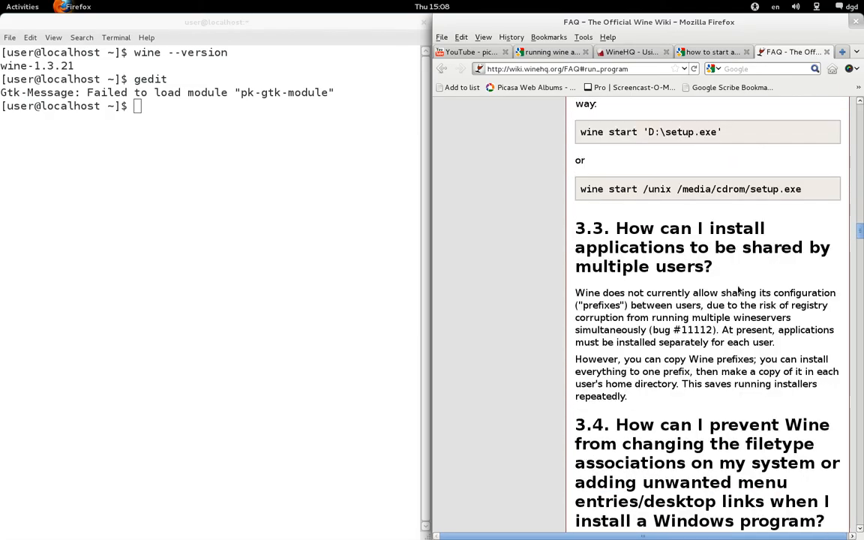
pyautogui.scroll(-3)
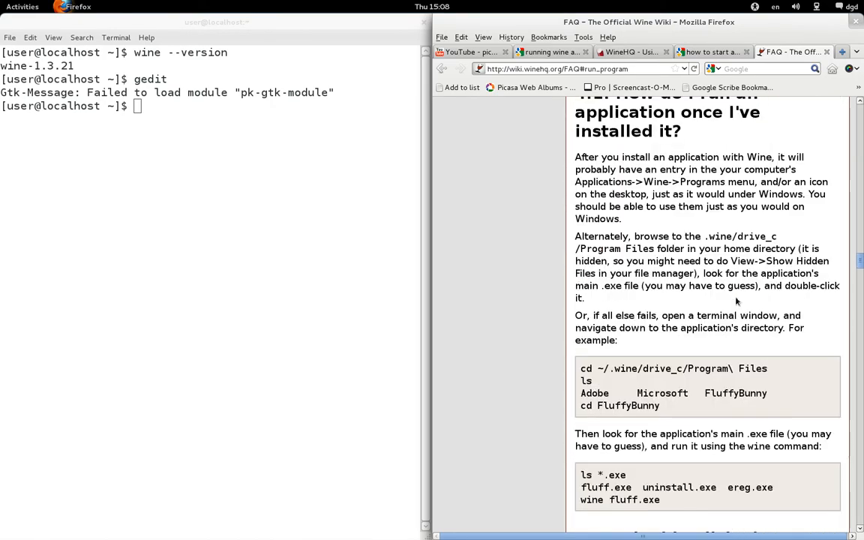
pyautogui.scroll(-3)
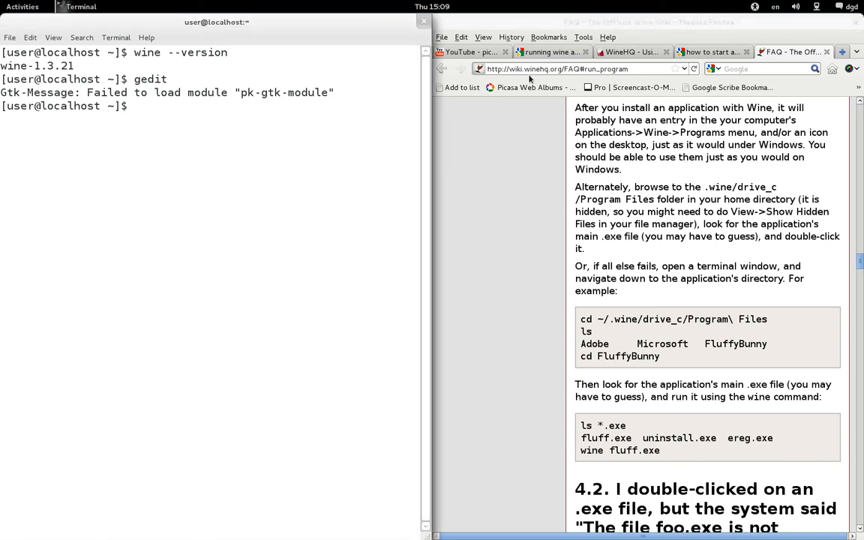
# - Move into ~/.wine/drive_c/Program Files and list its contents
pyautogui.write('cd ~/.')
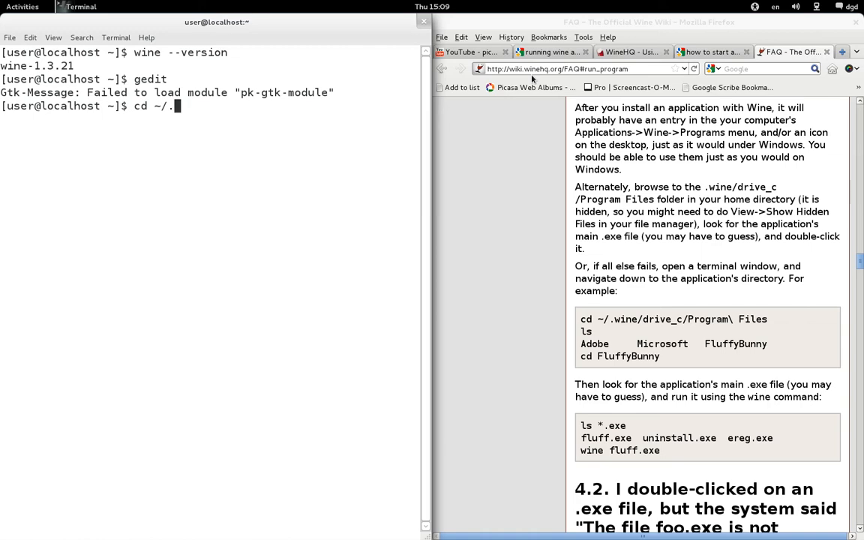
pyautogui.write('wine/')
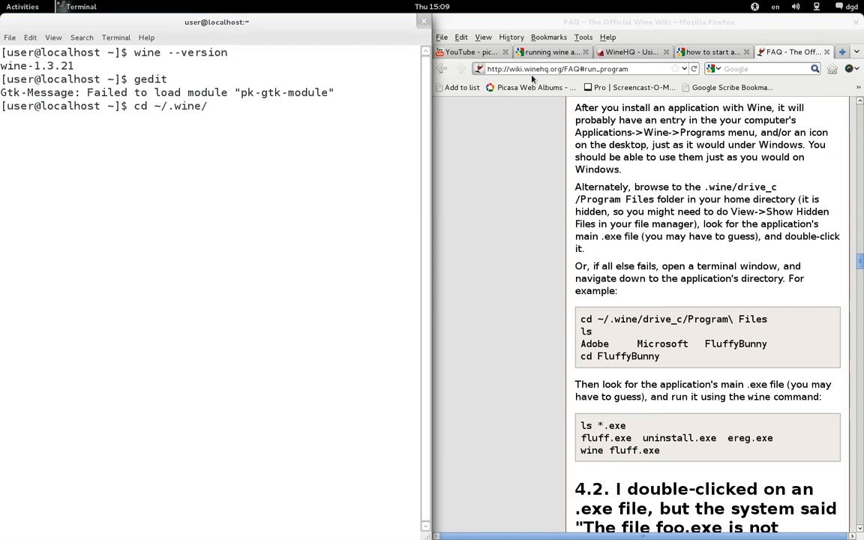
pyautogui.write('dr')
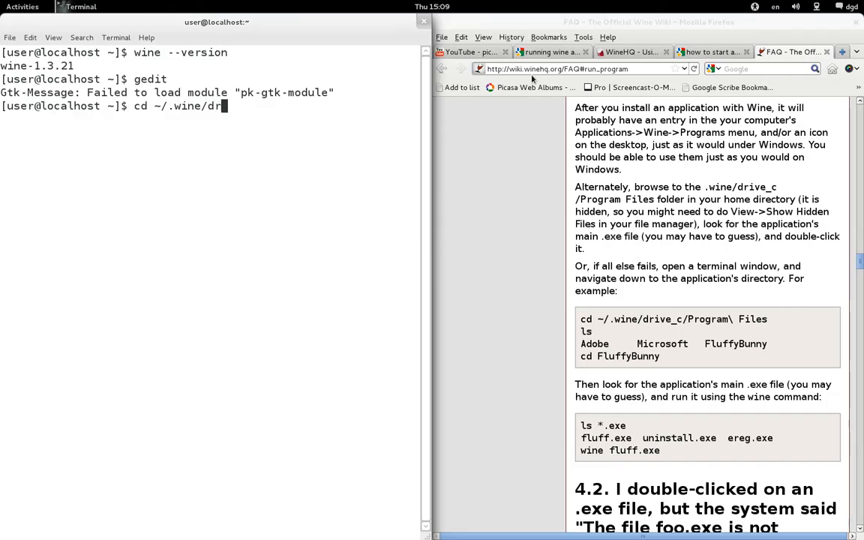
pyautogui.write('ive_c/Program\\ Files/')
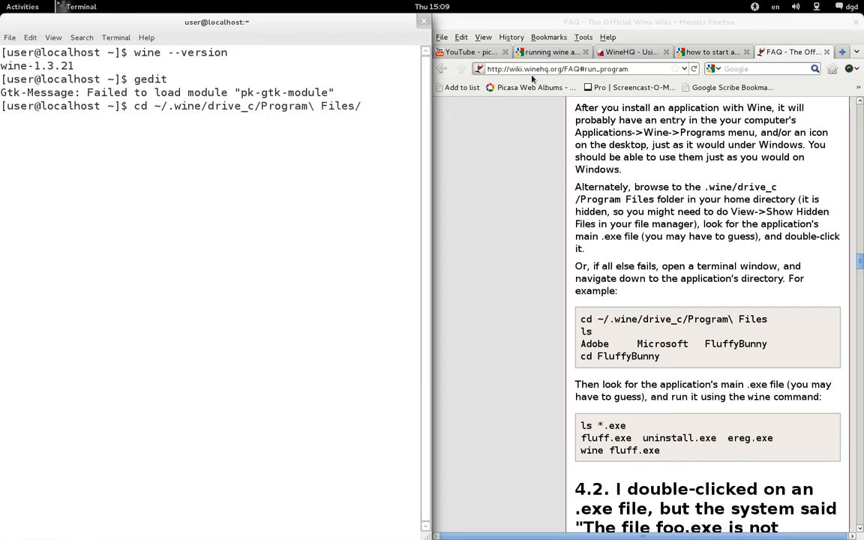
pyautogui.write('ls')
pyautogui.write('cd Google/')
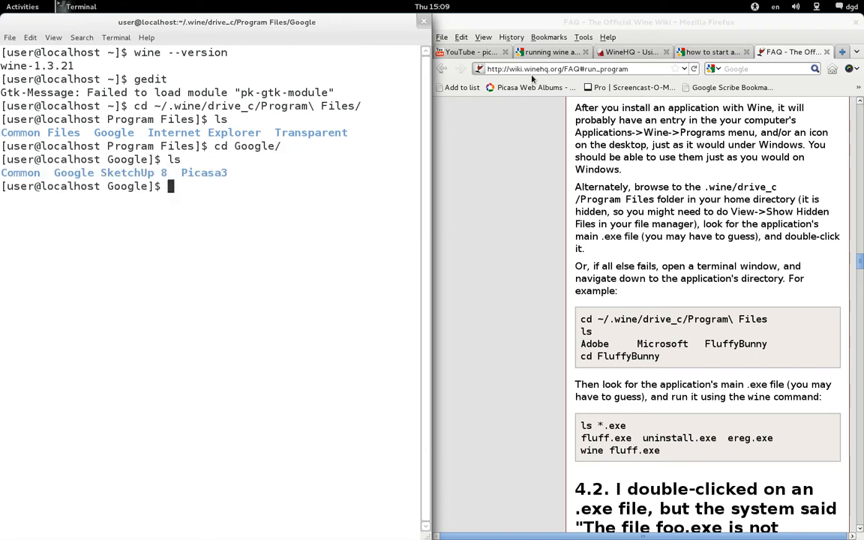
# - Move into the Google/Picasa3 folder and list its files, including Picasa3.exe
pyautogui.write('cd Picasa3/')
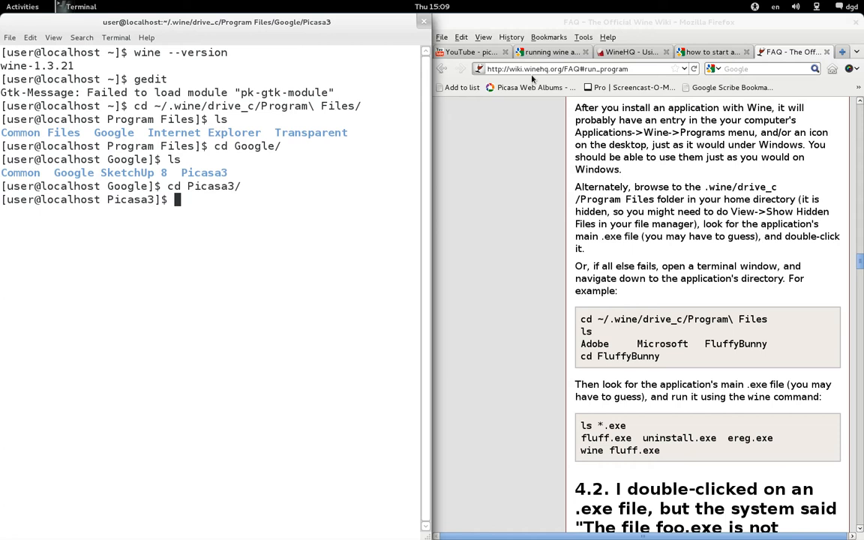
pyautogui.write('ls')
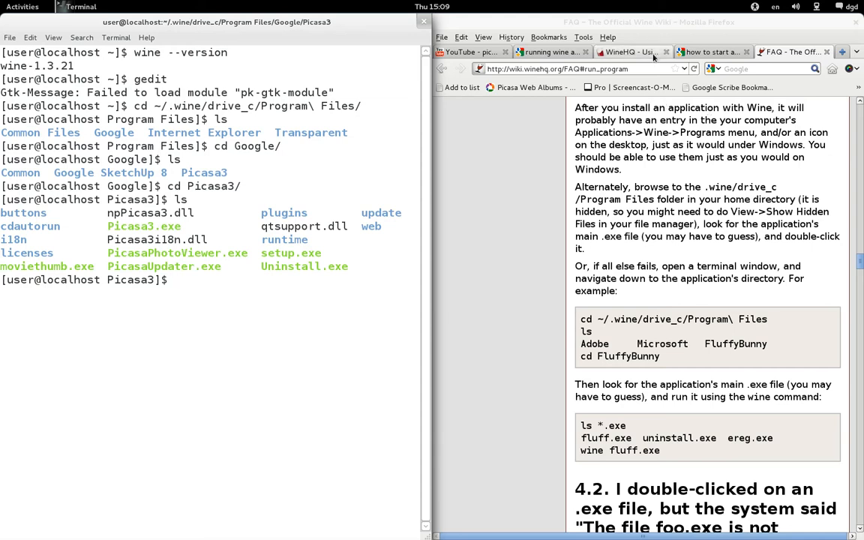
# - Locate section 1.3.2 Program hangs in the Wine debugger guide and highlight the word winedbg
pyautogui.click(627, 51)
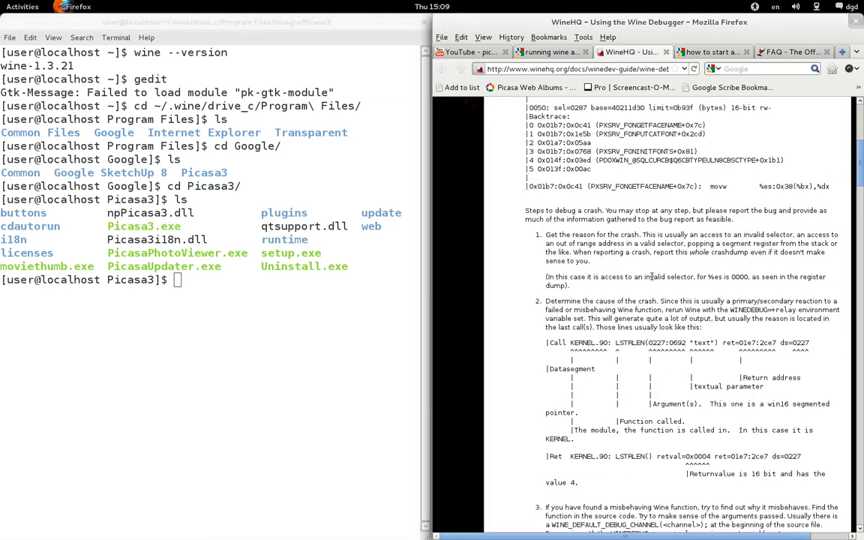
pyautogui.scroll(3)
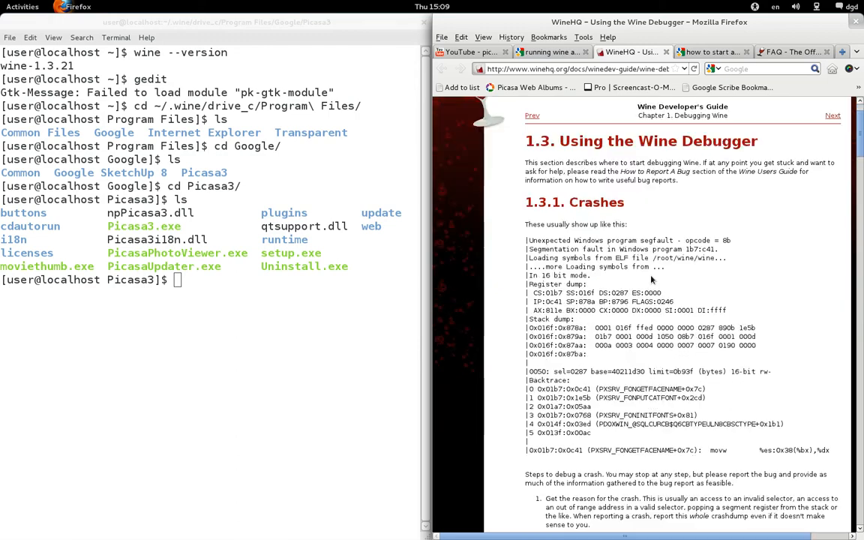
pyautogui.scroll(-3)
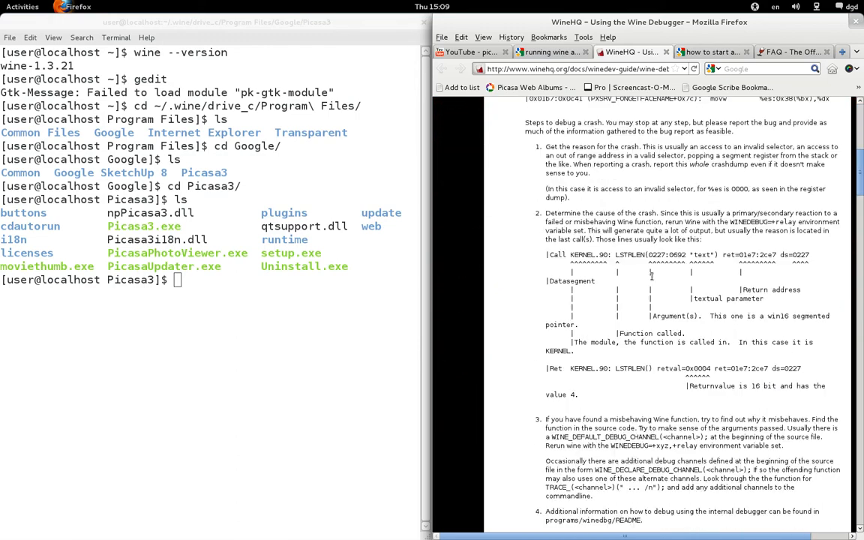
pyautogui.scroll(-3)
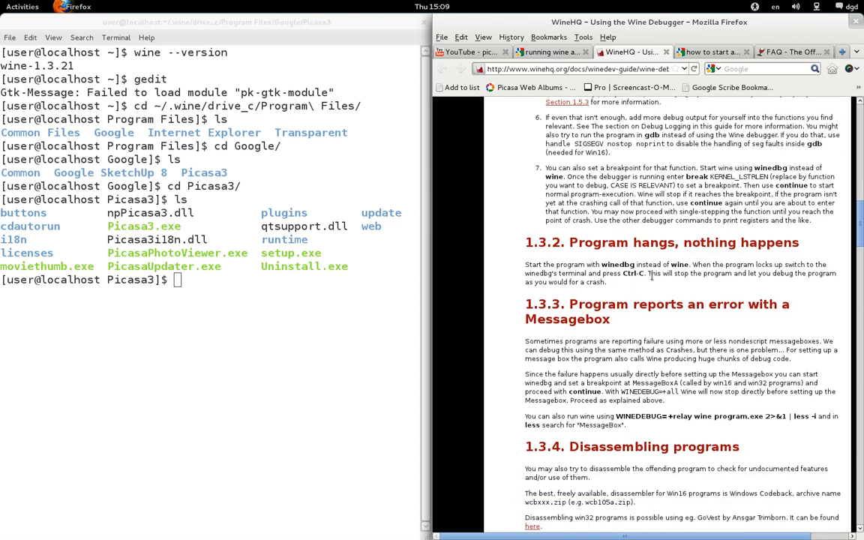
pyautogui.scroll(-3)
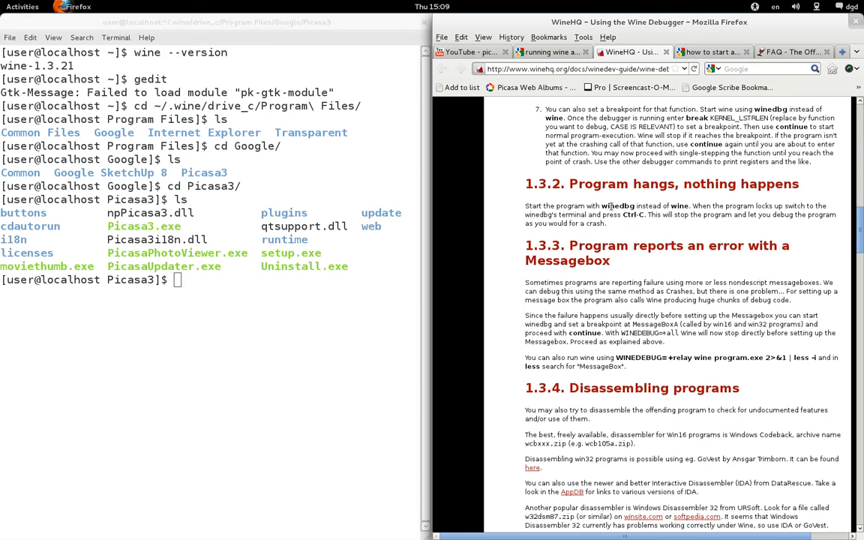
pyautogui.doubleClick(618, 206)
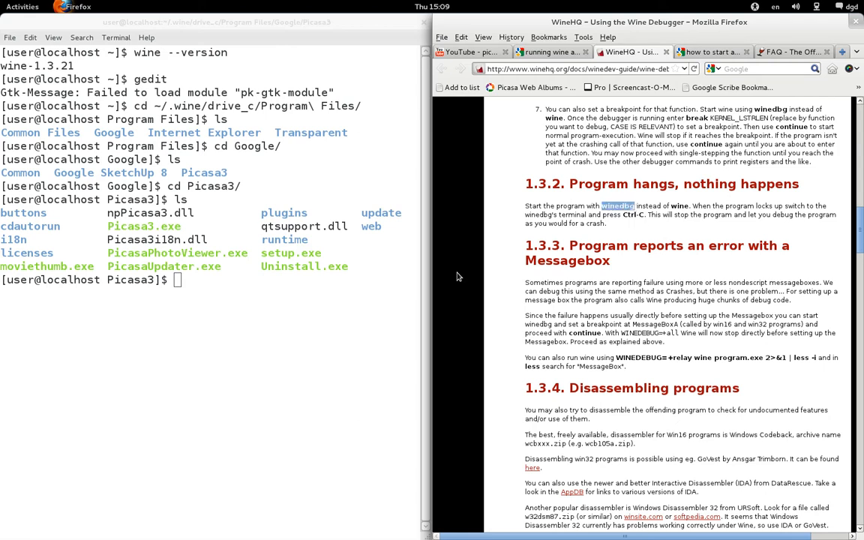
pyautogui.moveTo(354, 297)
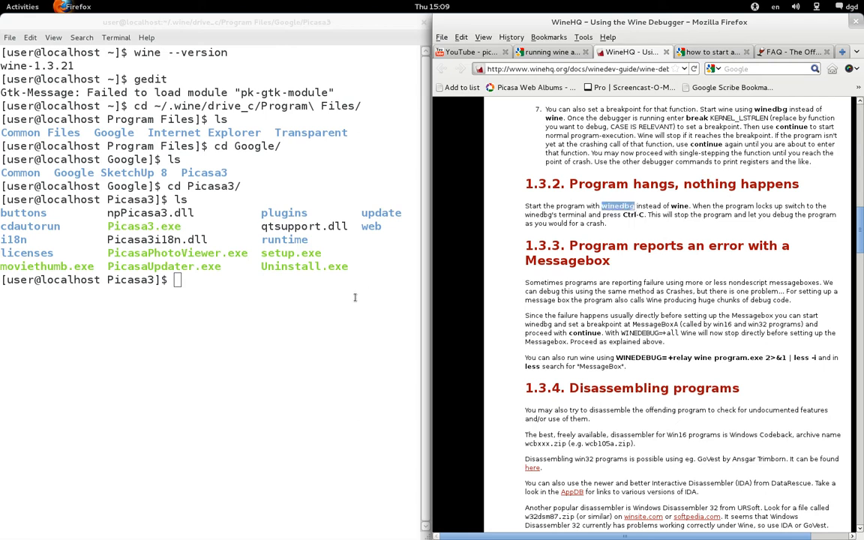
pyautogui.write('w')
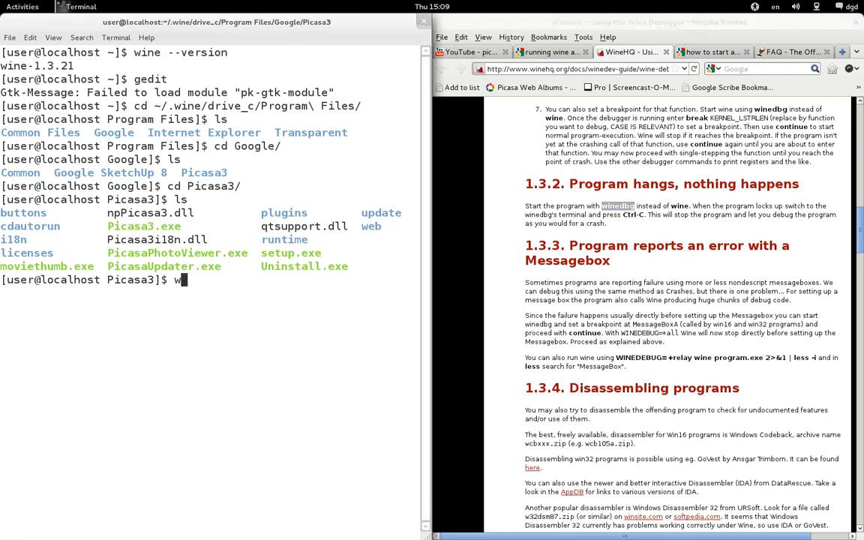
# - Enter the command 'winedbg Picasa3.exe' at the terminal prompt
pyautogui.write('inedbg')
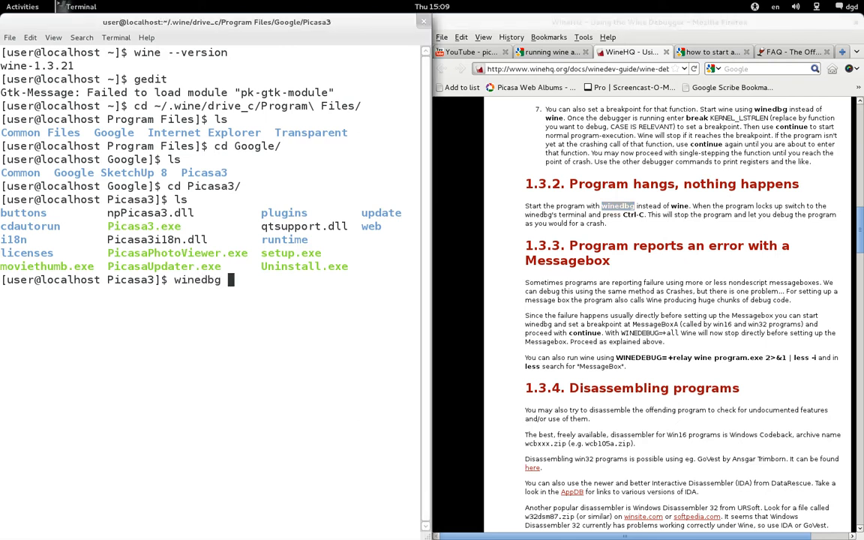
pyautogui.write('Picasa')
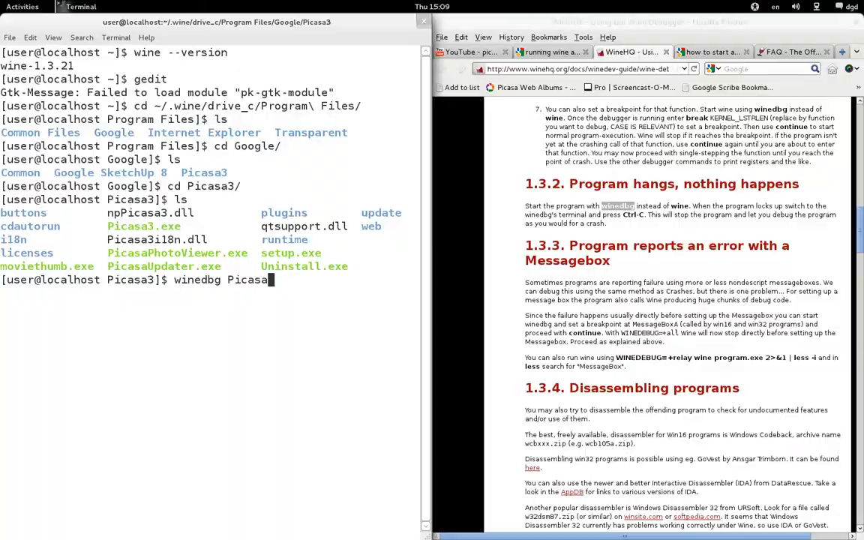
pyautogui.write('3.exe')
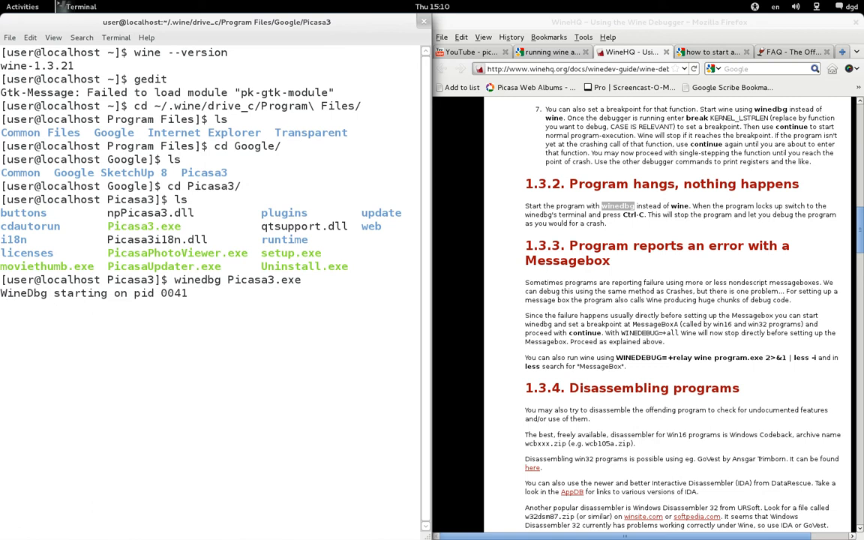
# - Launch Picasa3.exe under winedbg and prepare the 'run' command at the Wine-dbg prompt
pyautogui.press('Return')
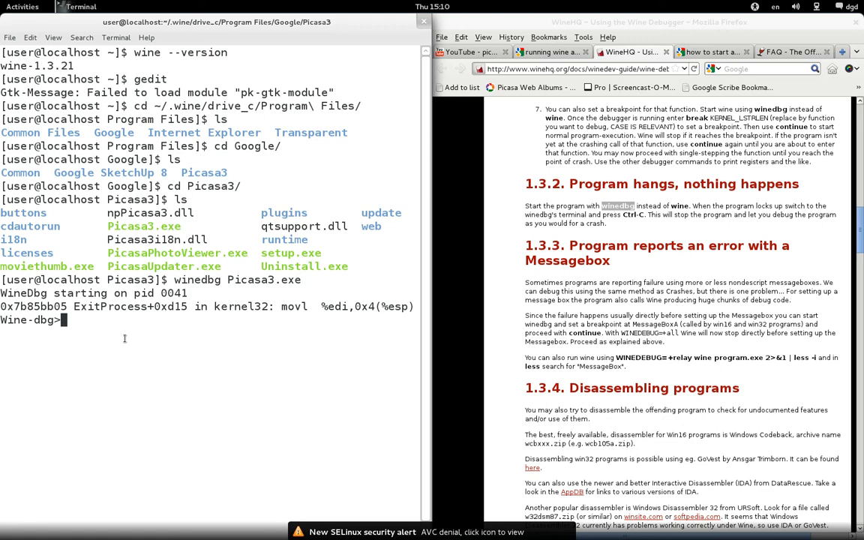
pyautogui.write('run')
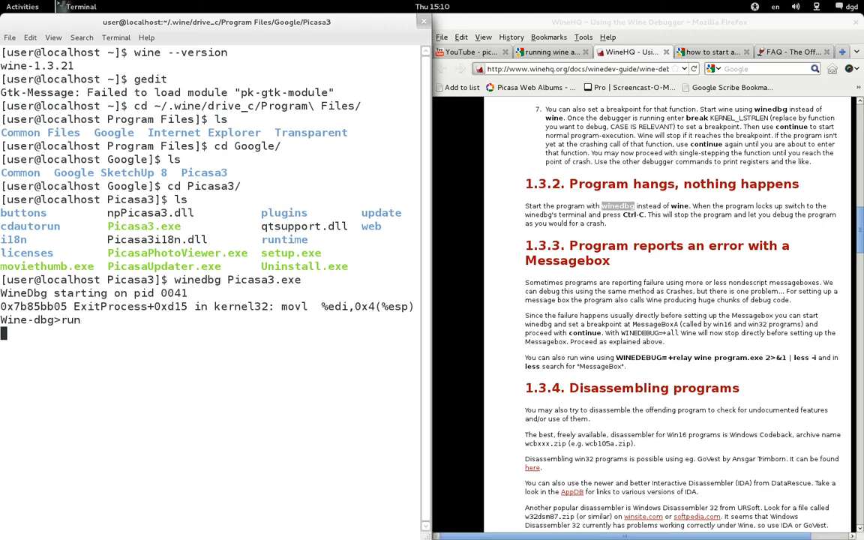